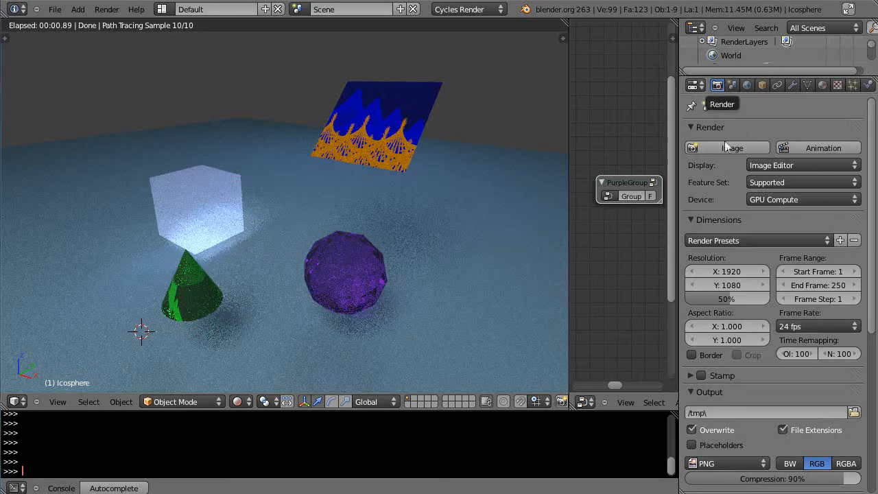
Switch the Cycles render device to CPU, then pick a device again from the Device list
{"action": "left_click", "coordinate": [853, 200]}
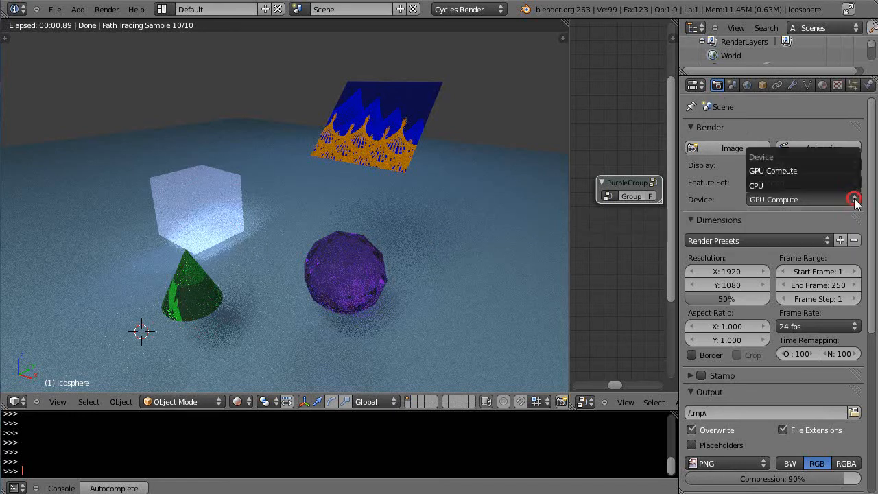
{"action": "left_click", "coordinate": [755, 199]}
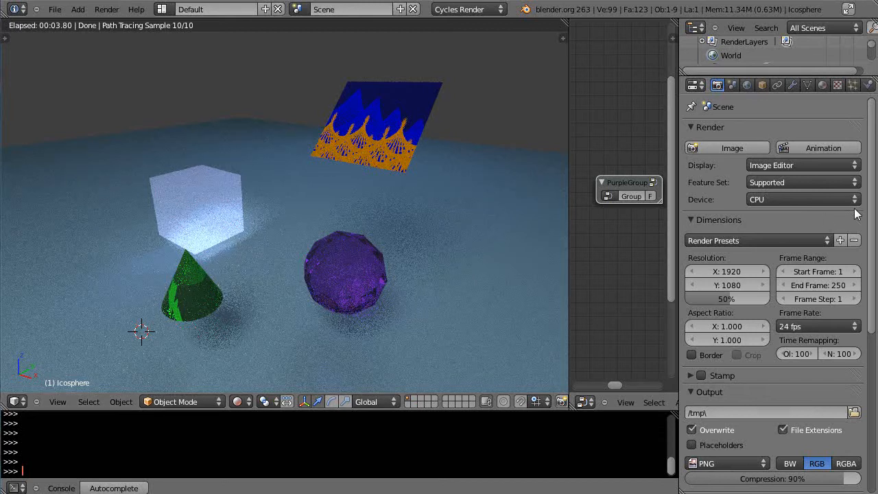
{"action": "left_click", "coordinate": [803, 199]}
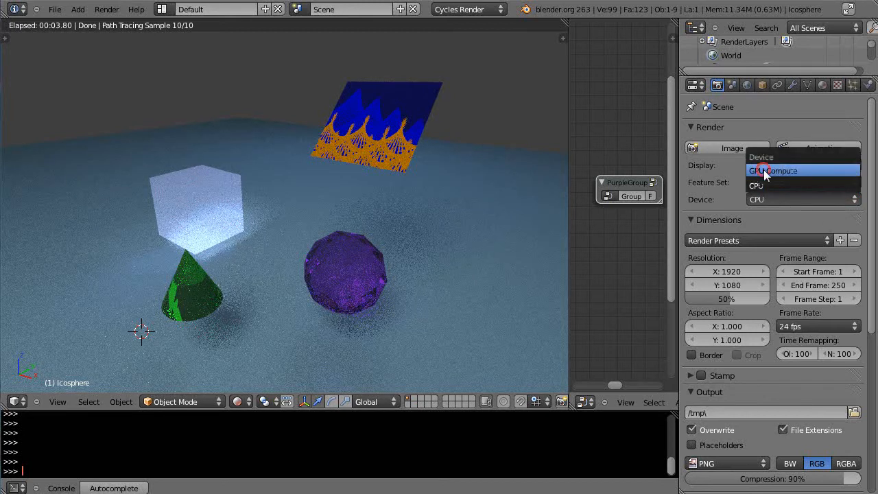
{"action": "left_click", "coordinate": [773, 170]}
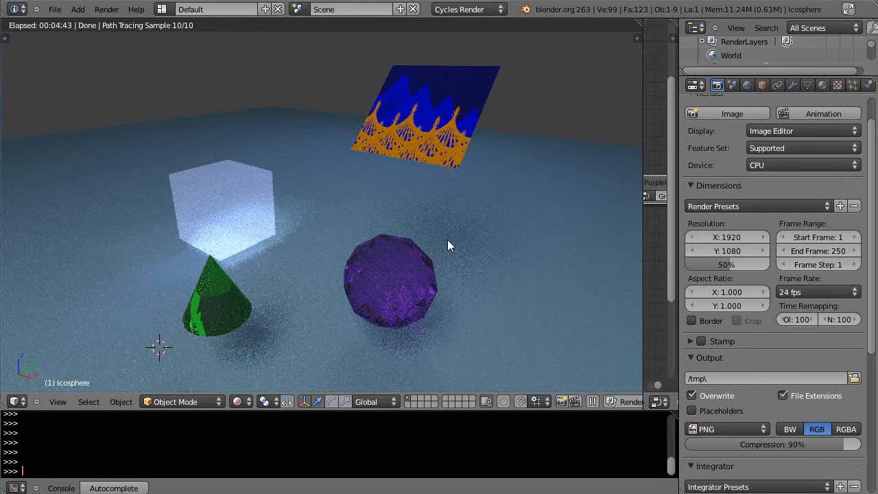
{"action": "mouse_move", "coordinate": [357, 268]}
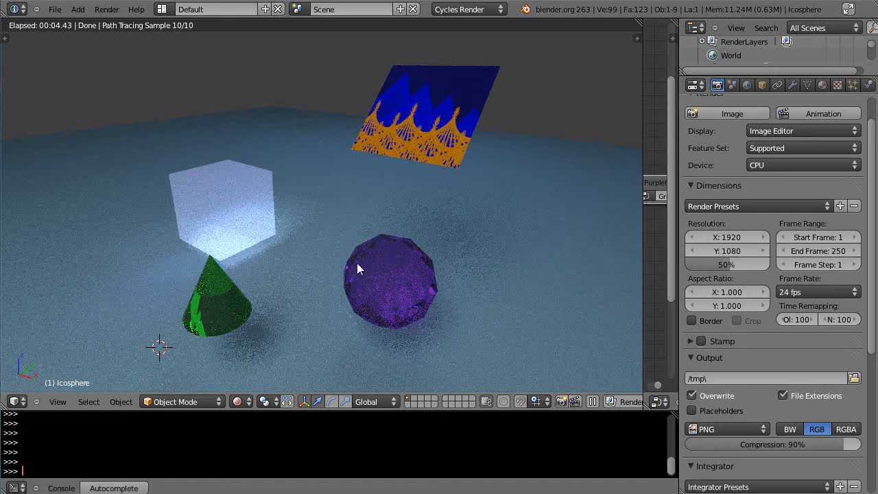
{"action": "mouse_move", "coordinate": [458, 235]}
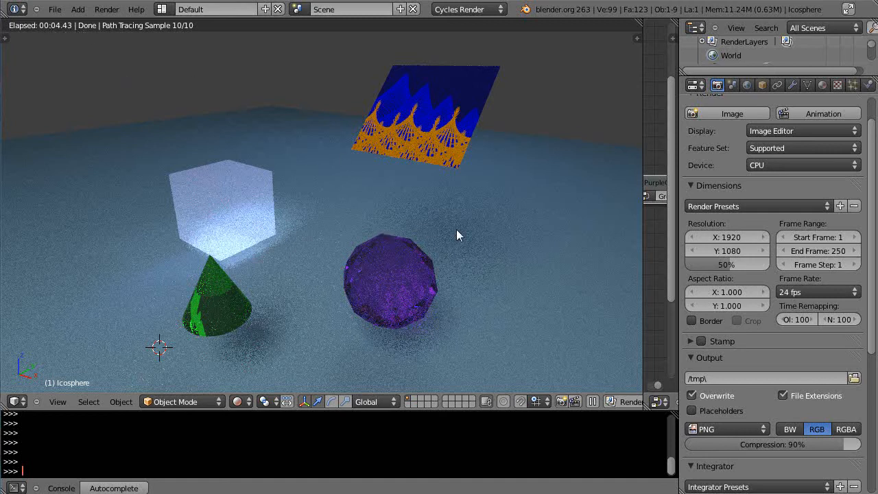
{"action": "mouse_move", "coordinate": [470, 282]}
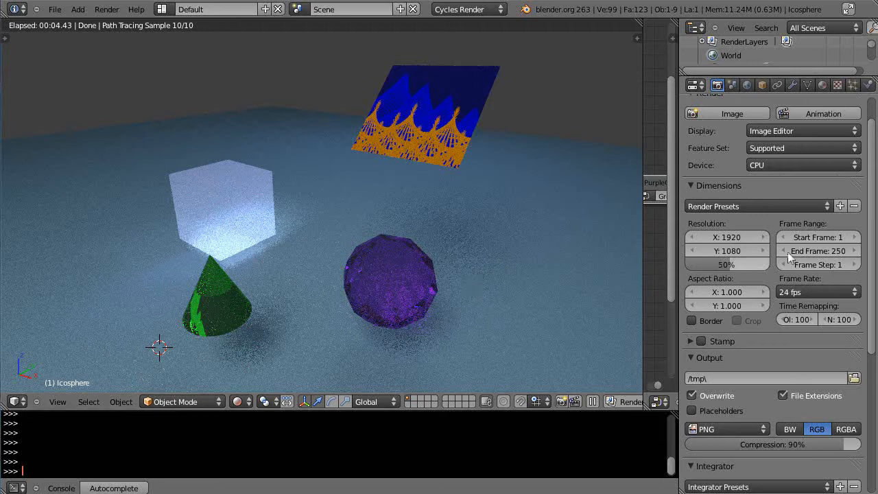
{"action": "mouse_move", "coordinate": [471, 257]}
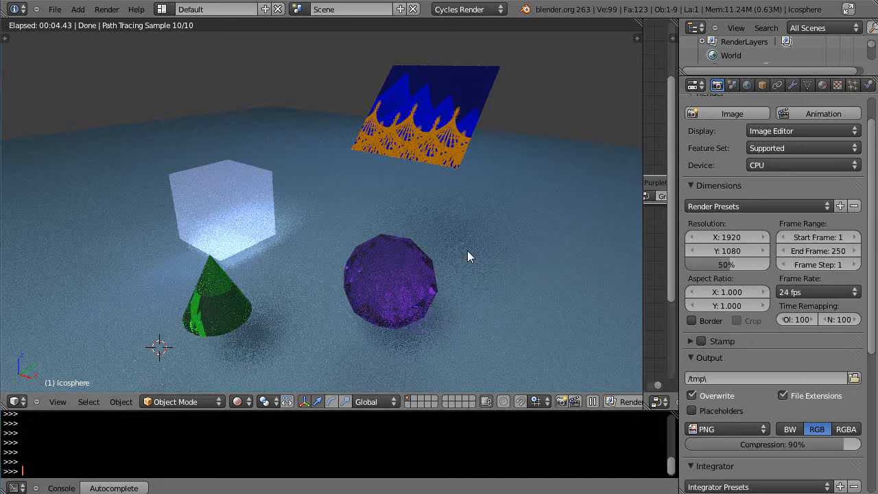
Set the Cycles render device back to GPU Compute
{"action": "left_click", "coordinate": [803, 165]}
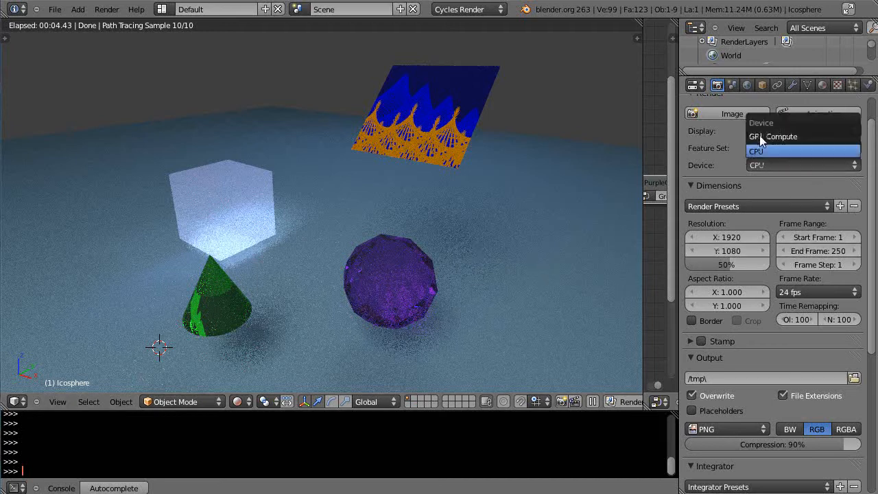
{"action": "left_click", "coordinate": [781, 136]}
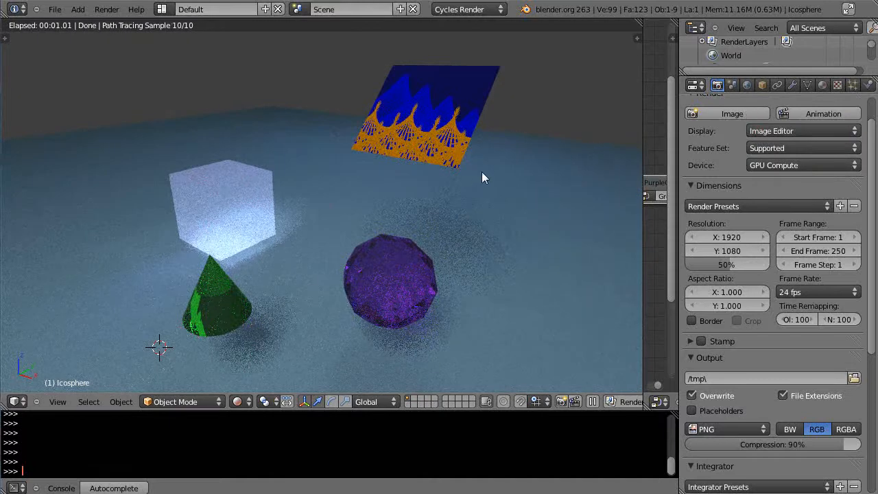
{"action": "mouse_move", "coordinate": [383, 368]}
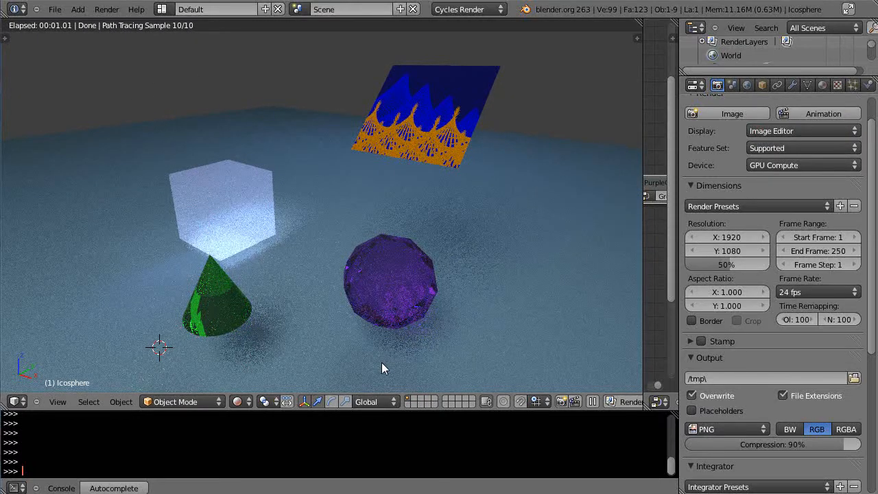
{"action": "mouse_move", "coordinate": [473, 276]}
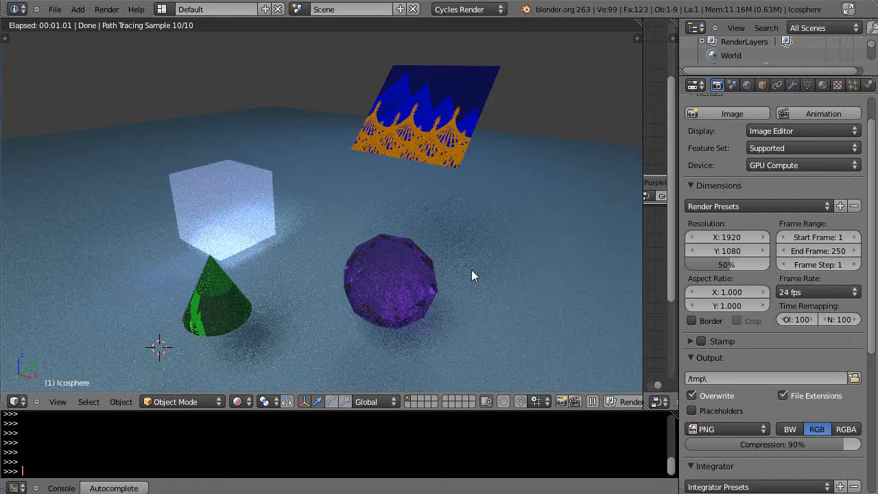
{"action": "mouse_move", "coordinate": [471, 266]}
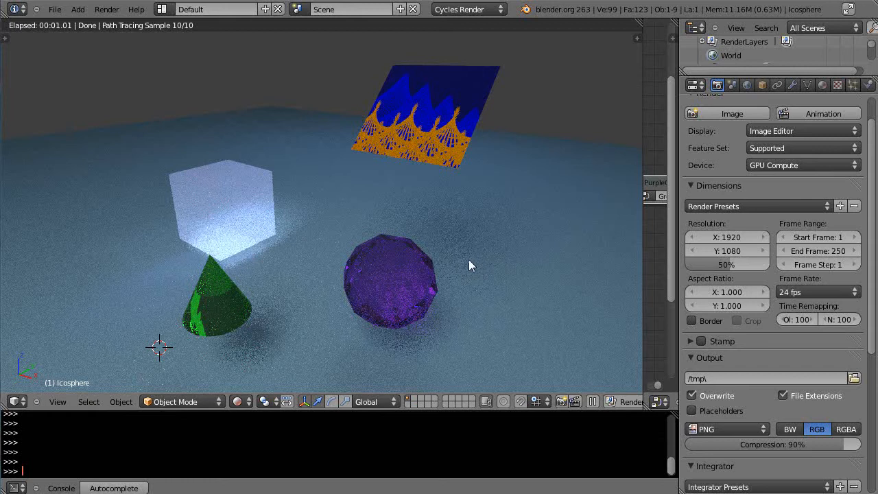
{"action": "mouse_move", "coordinate": [793, 201]}
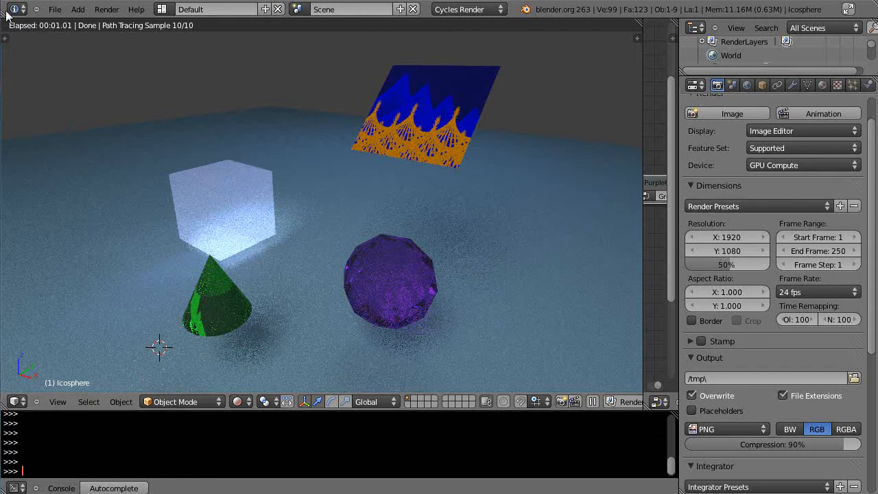
Open User Preferences, set the Feature Set to Supported, then reopen the File menu
{"action": "left_click", "coordinate": [54, 9]}
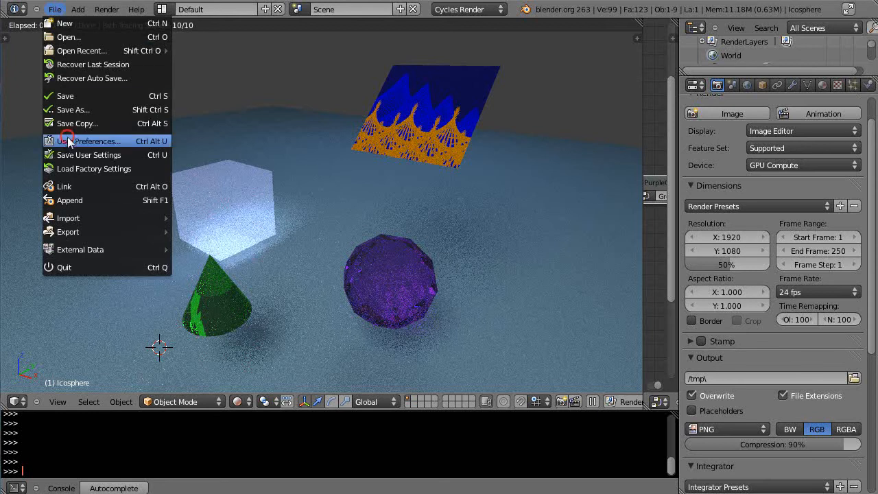
{"action": "left_click", "coordinate": [96, 141]}
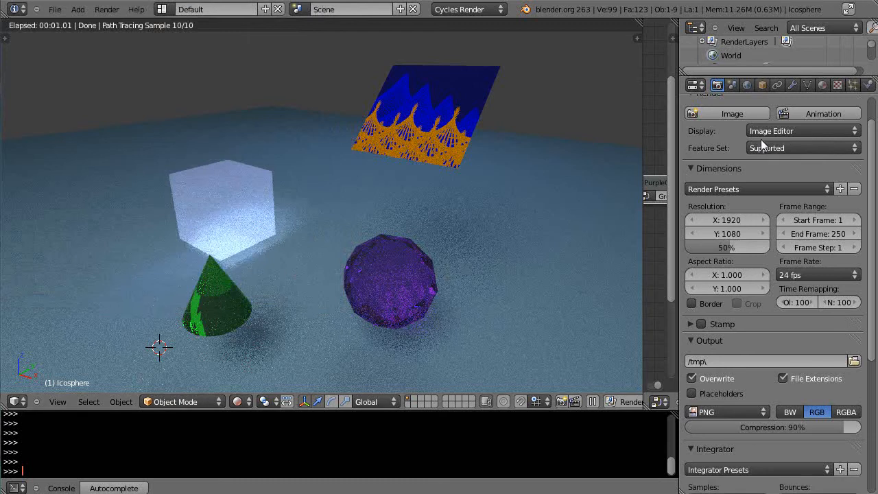
{"action": "left_click", "coordinate": [802, 147]}
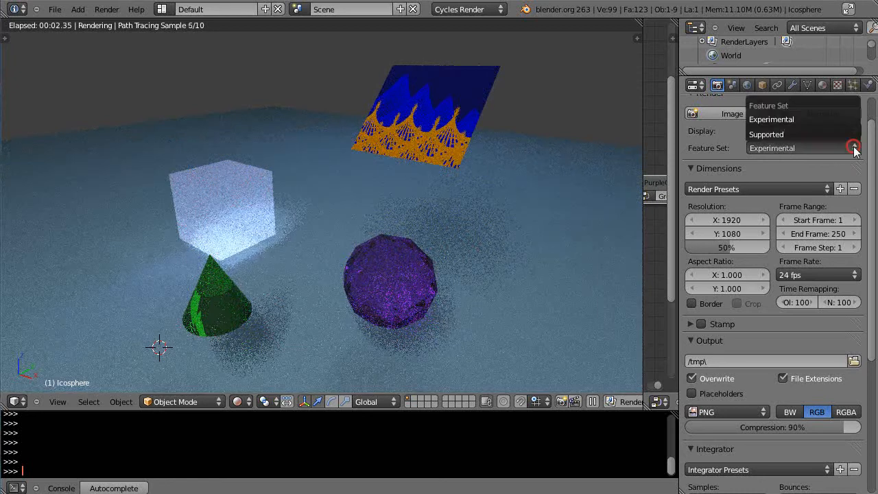
{"action": "left_click", "coordinate": [765, 133]}
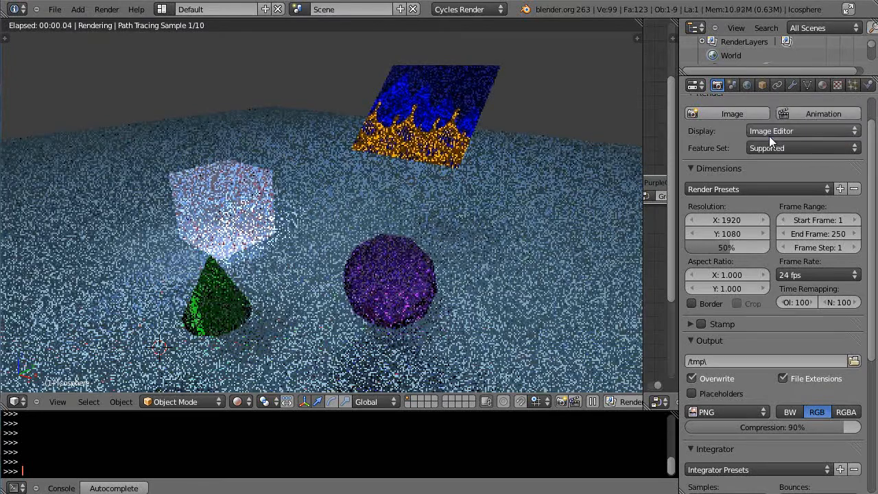
{"action": "left_click", "coordinate": [802, 147]}
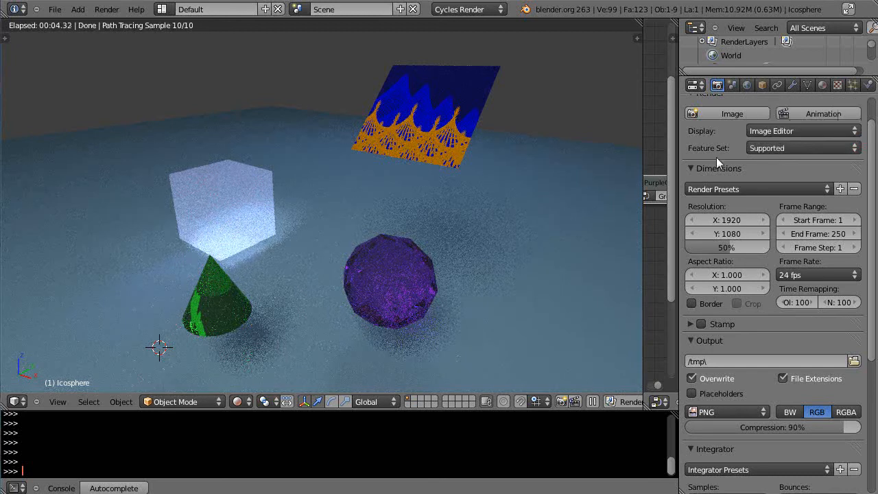
{"action": "left_click", "coordinate": [54, 9]}
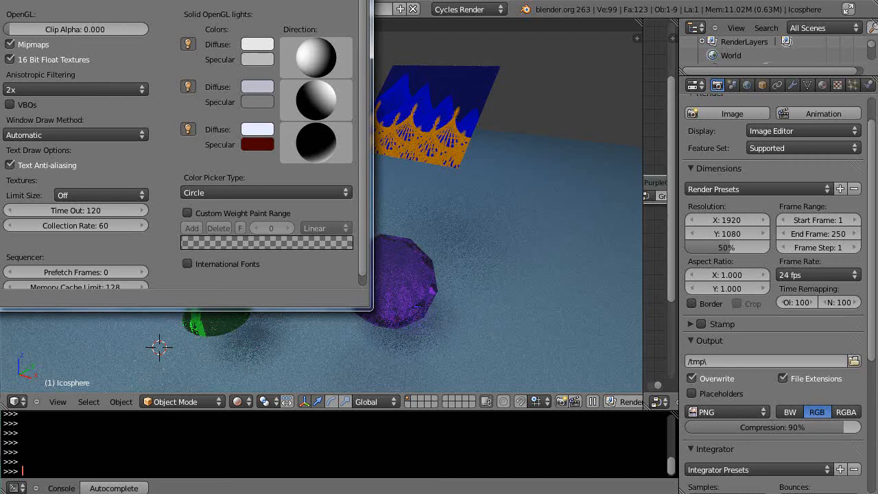
{"action": "mouse_move", "coordinate": [68, 271]}
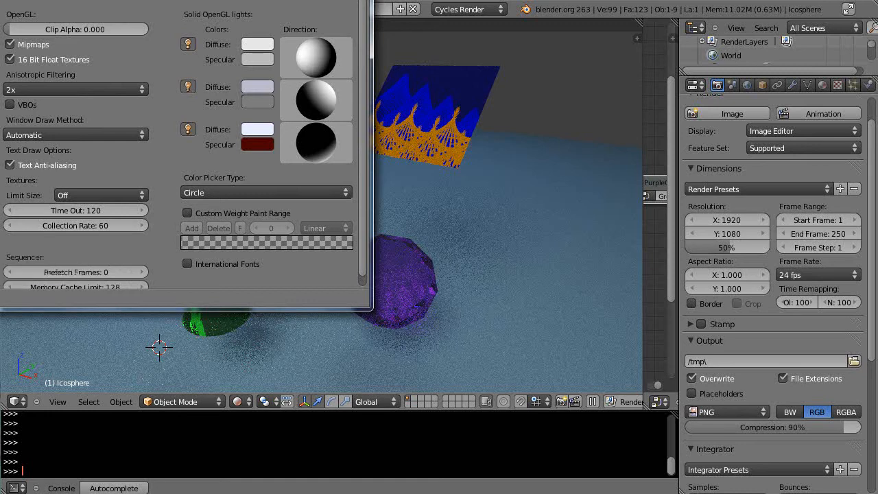
{"action": "mouse_move", "coordinate": [65, 271]}
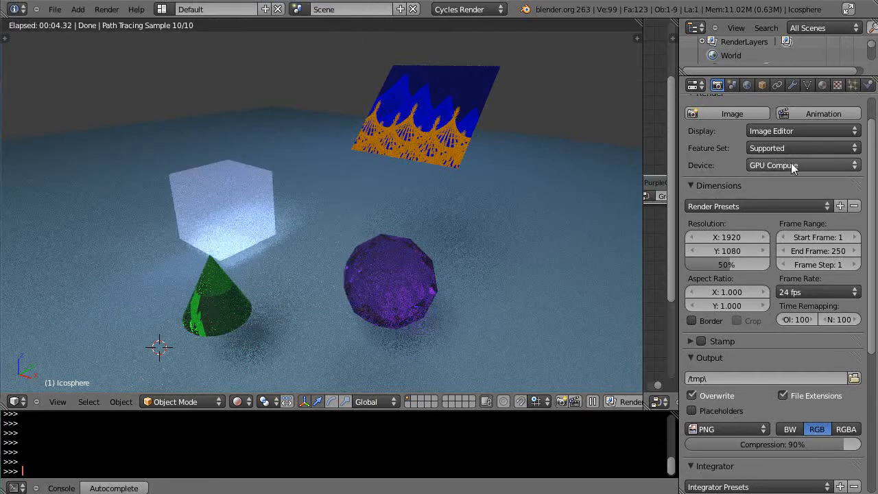
Choose GPU Compute from the Render properties Device dropdown
{"action": "left_click", "coordinate": [801, 165]}
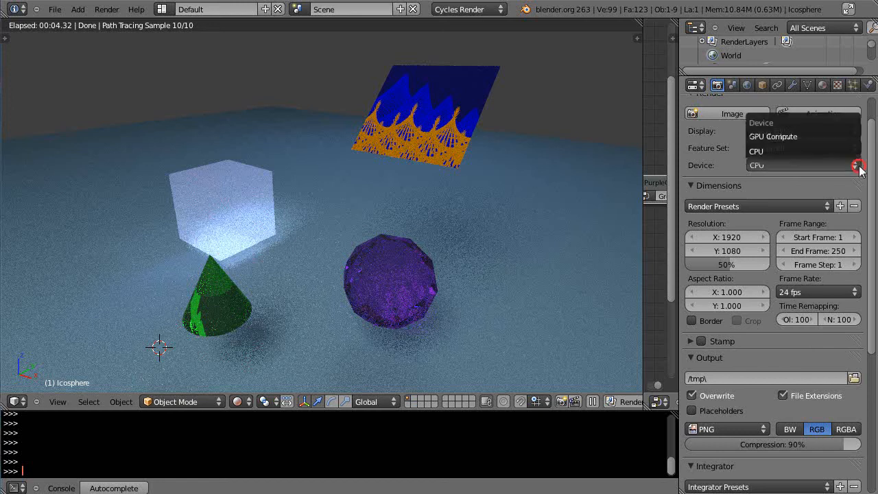
{"action": "left_click", "coordinate": [772, 136]}
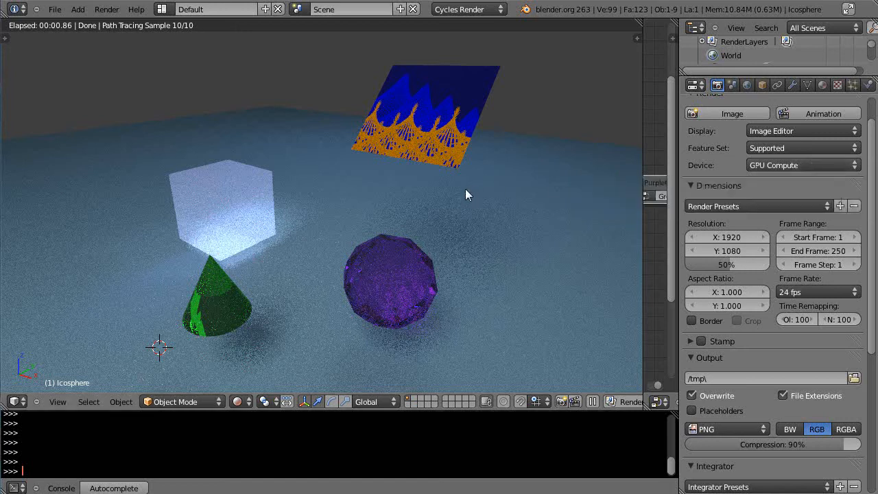
{"action": "mouse_move", "coordinate": [463, 197]}
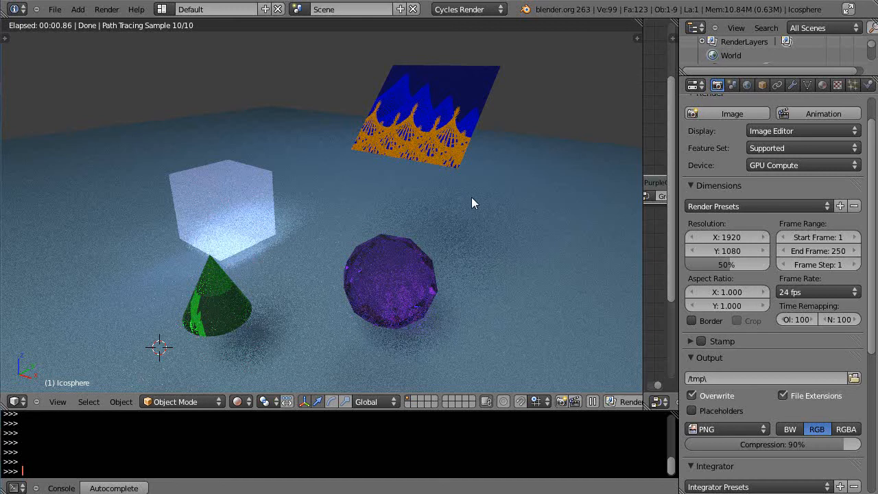
{"action": "mouse_move", "coordinate": [493, 268]}
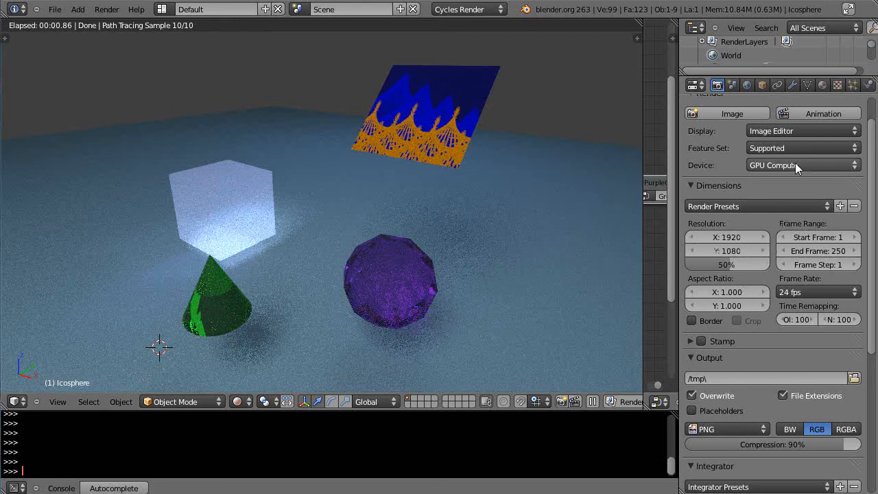
{"action": "mouse_move", "coordinate": [518, 250]}
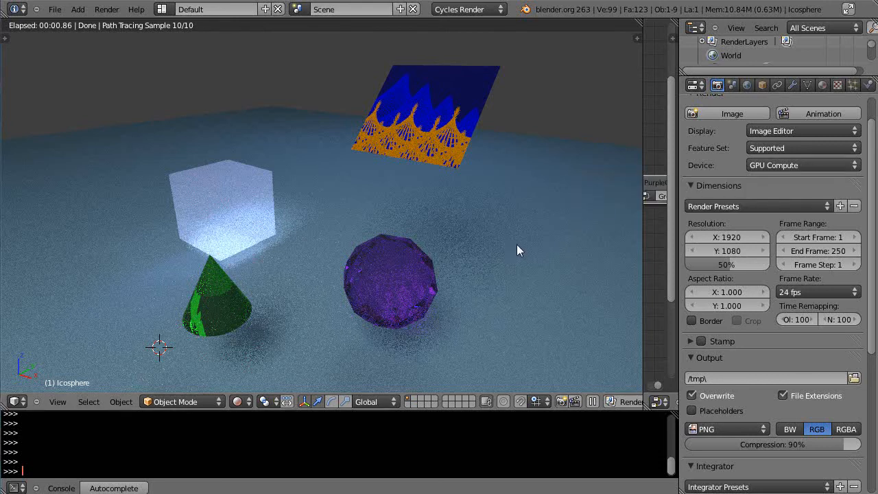
{"action": "mouse_move", "coordinate": [581, 215]}
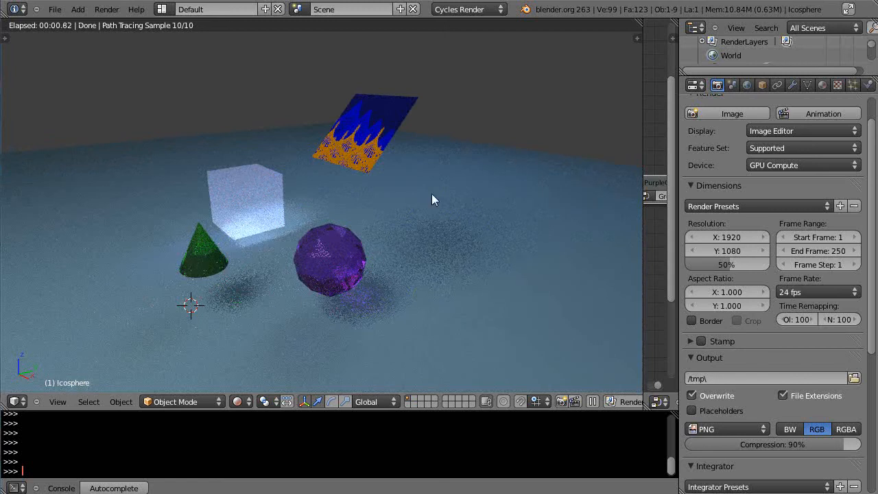
{"action": "mouse_move", "coordinate": [191, 317]}
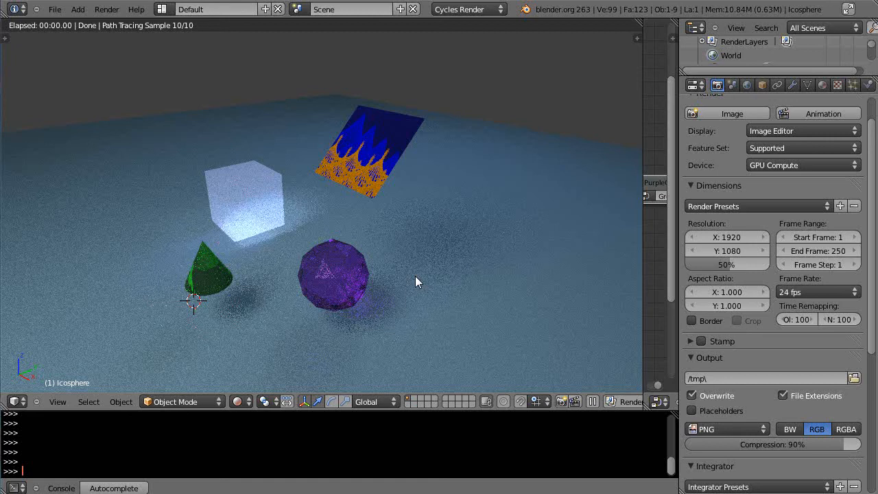
{"action": "mouse_move", "coordinate": [466, 255]}
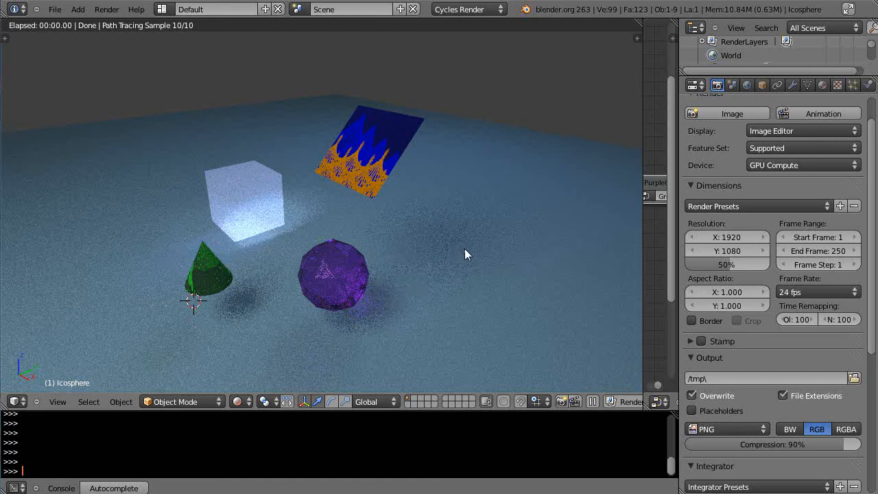
{"action": "mouse_move", "coordinate": [337, 207]}
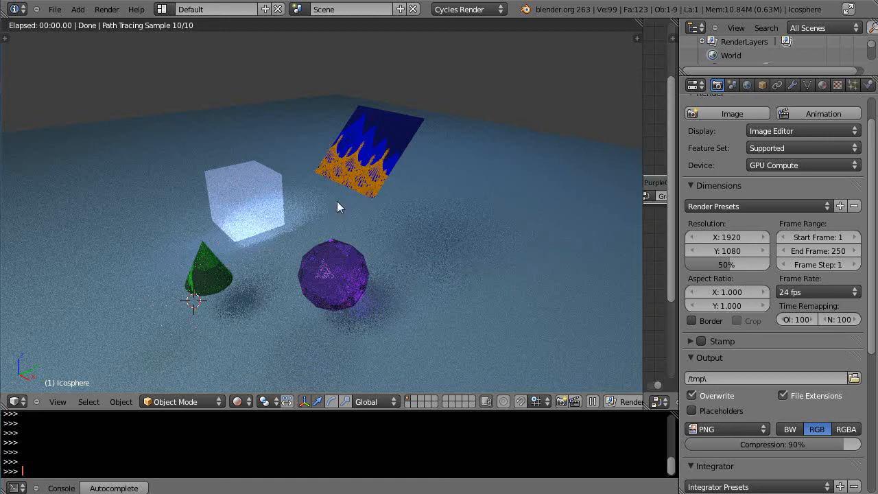
{"action": "mouse_move", "coordinate": [515, 295]}
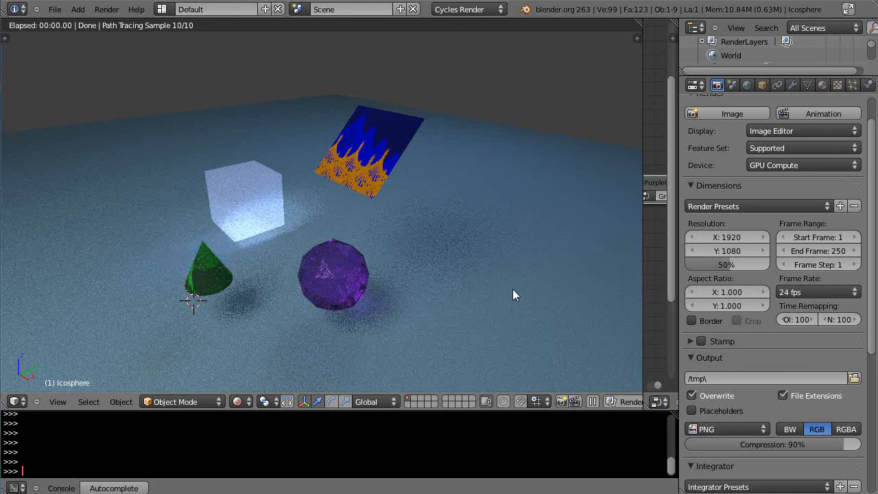
{"action": "mouse_move", "coordinate": [508, 242]}
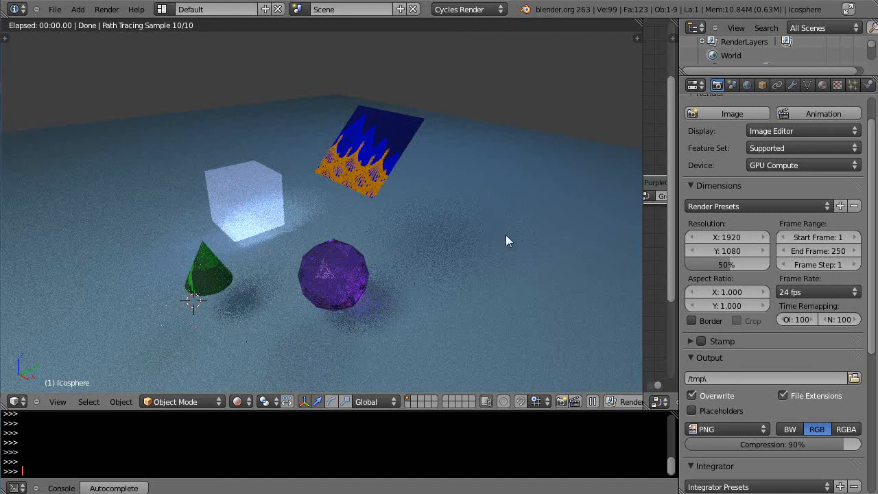
{"action": "mouse_move", "coordinate": [509, 236]}
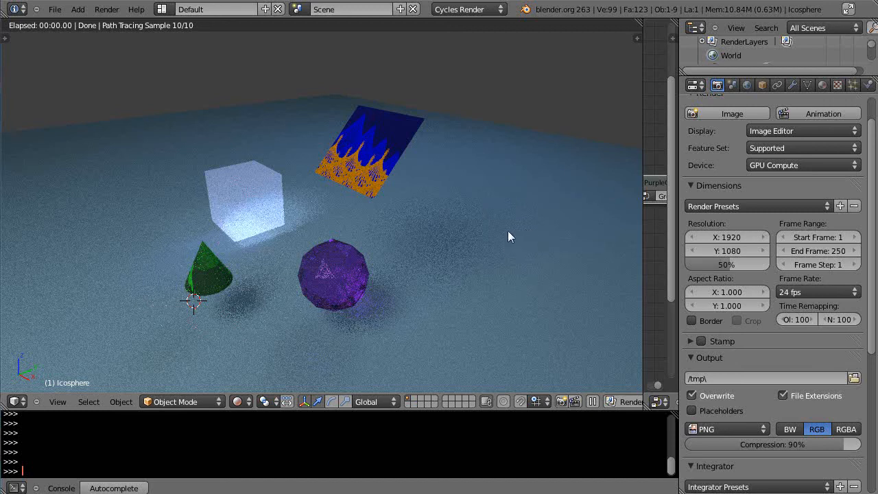
{"action": "mouse_move", "coordinate": [363, 239]}
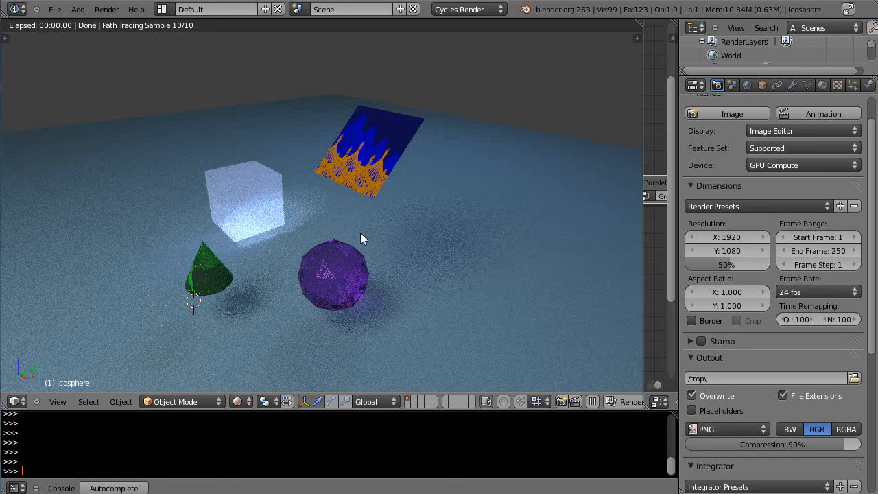
{"action": "mouse_move", "coordinate": [363, 249]}
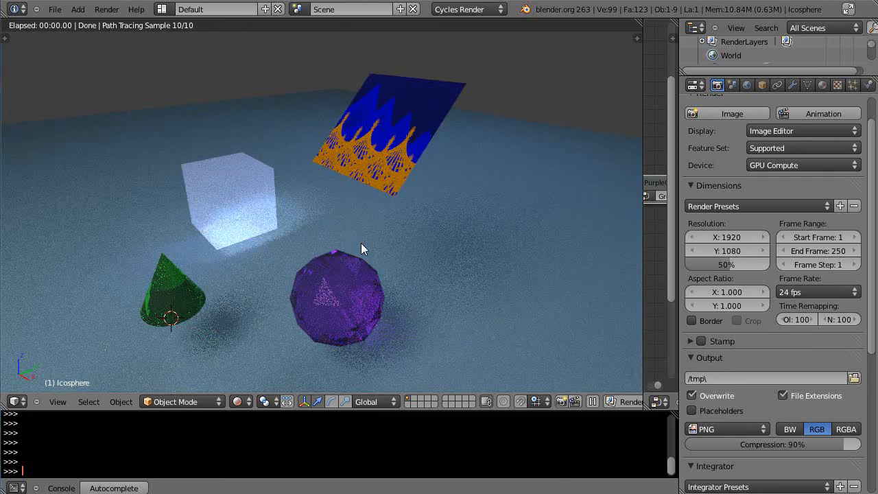
{"action": "mouse_move", "coordinate": [452, 238]}
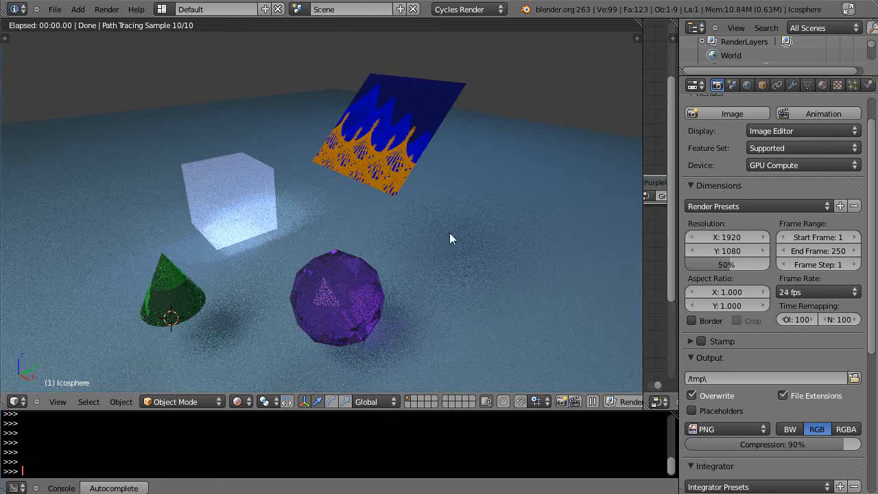
{"action": "mouse_move", "coordinate": [510, 274]}
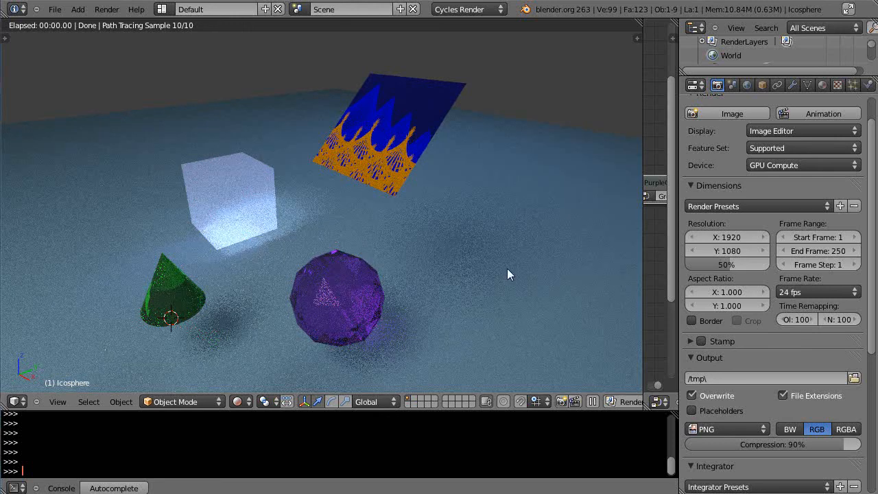